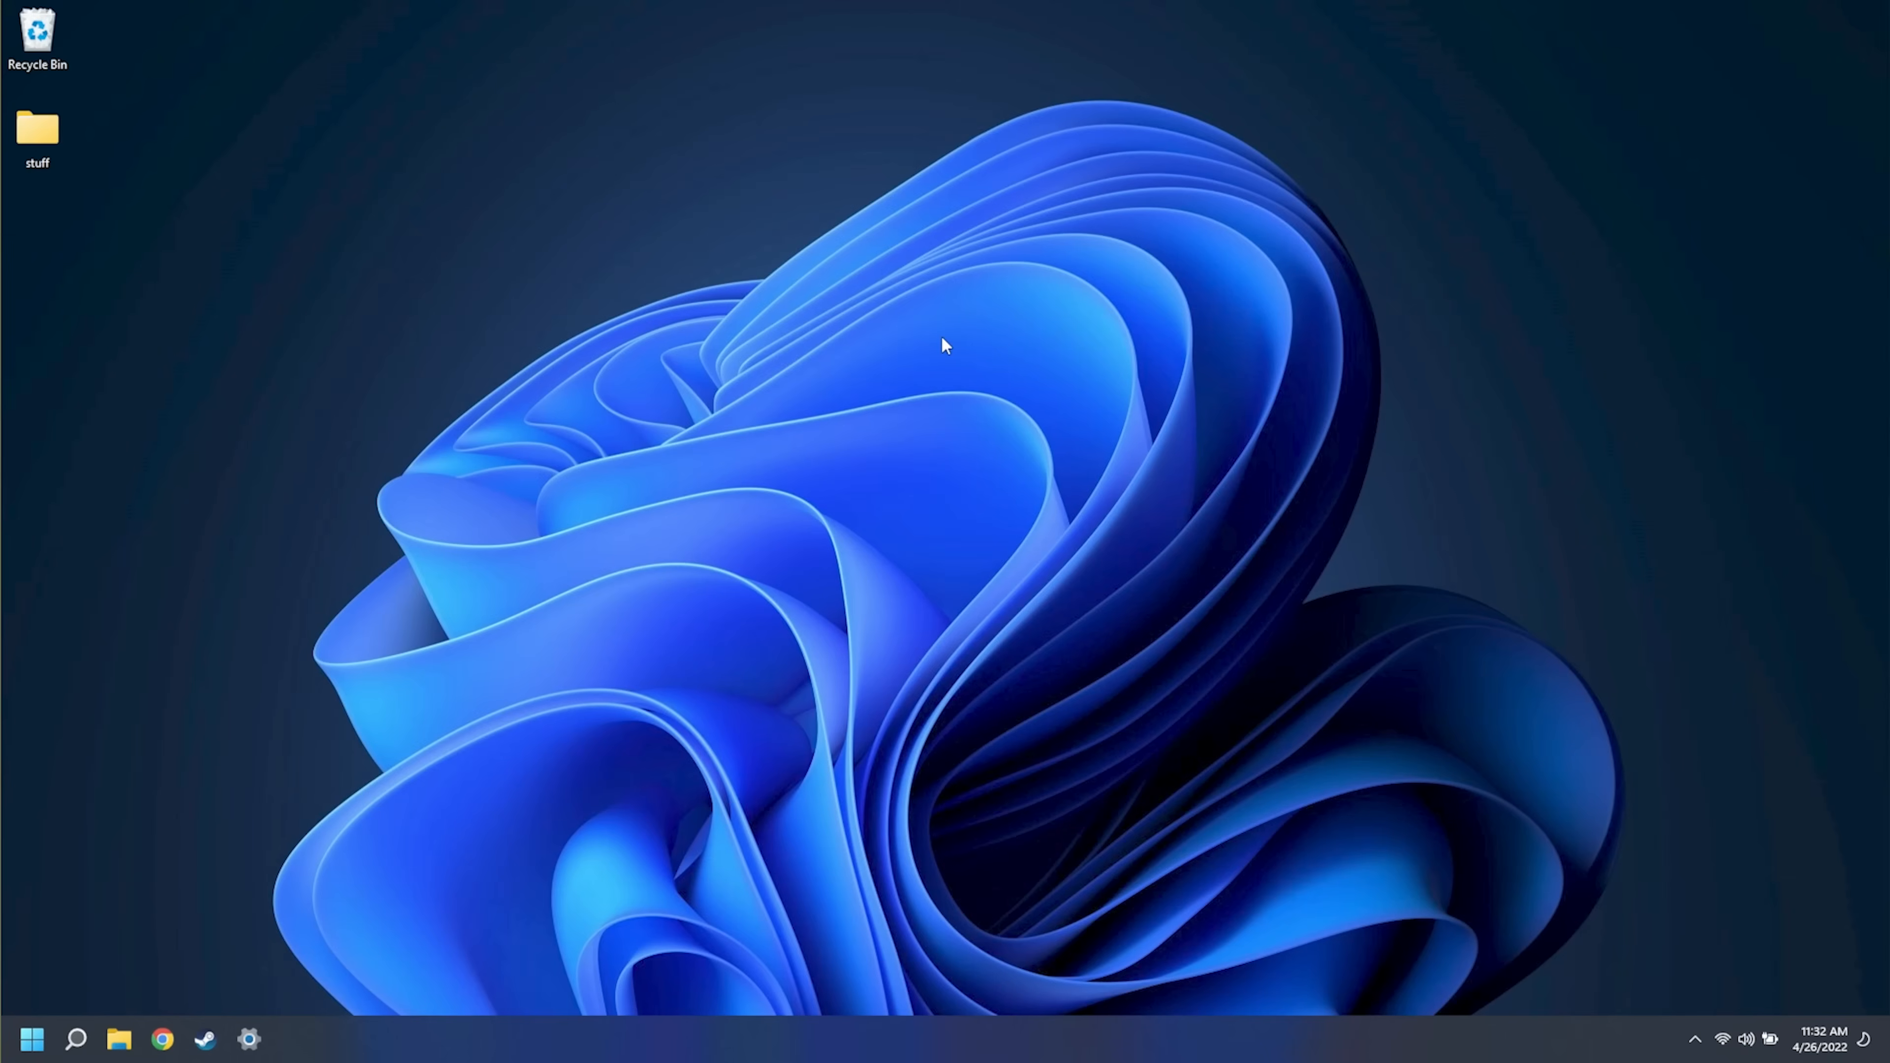
# Bring up the desktop context menu to create a new GodMode folder
pyautogui.rightClick(943, 346)
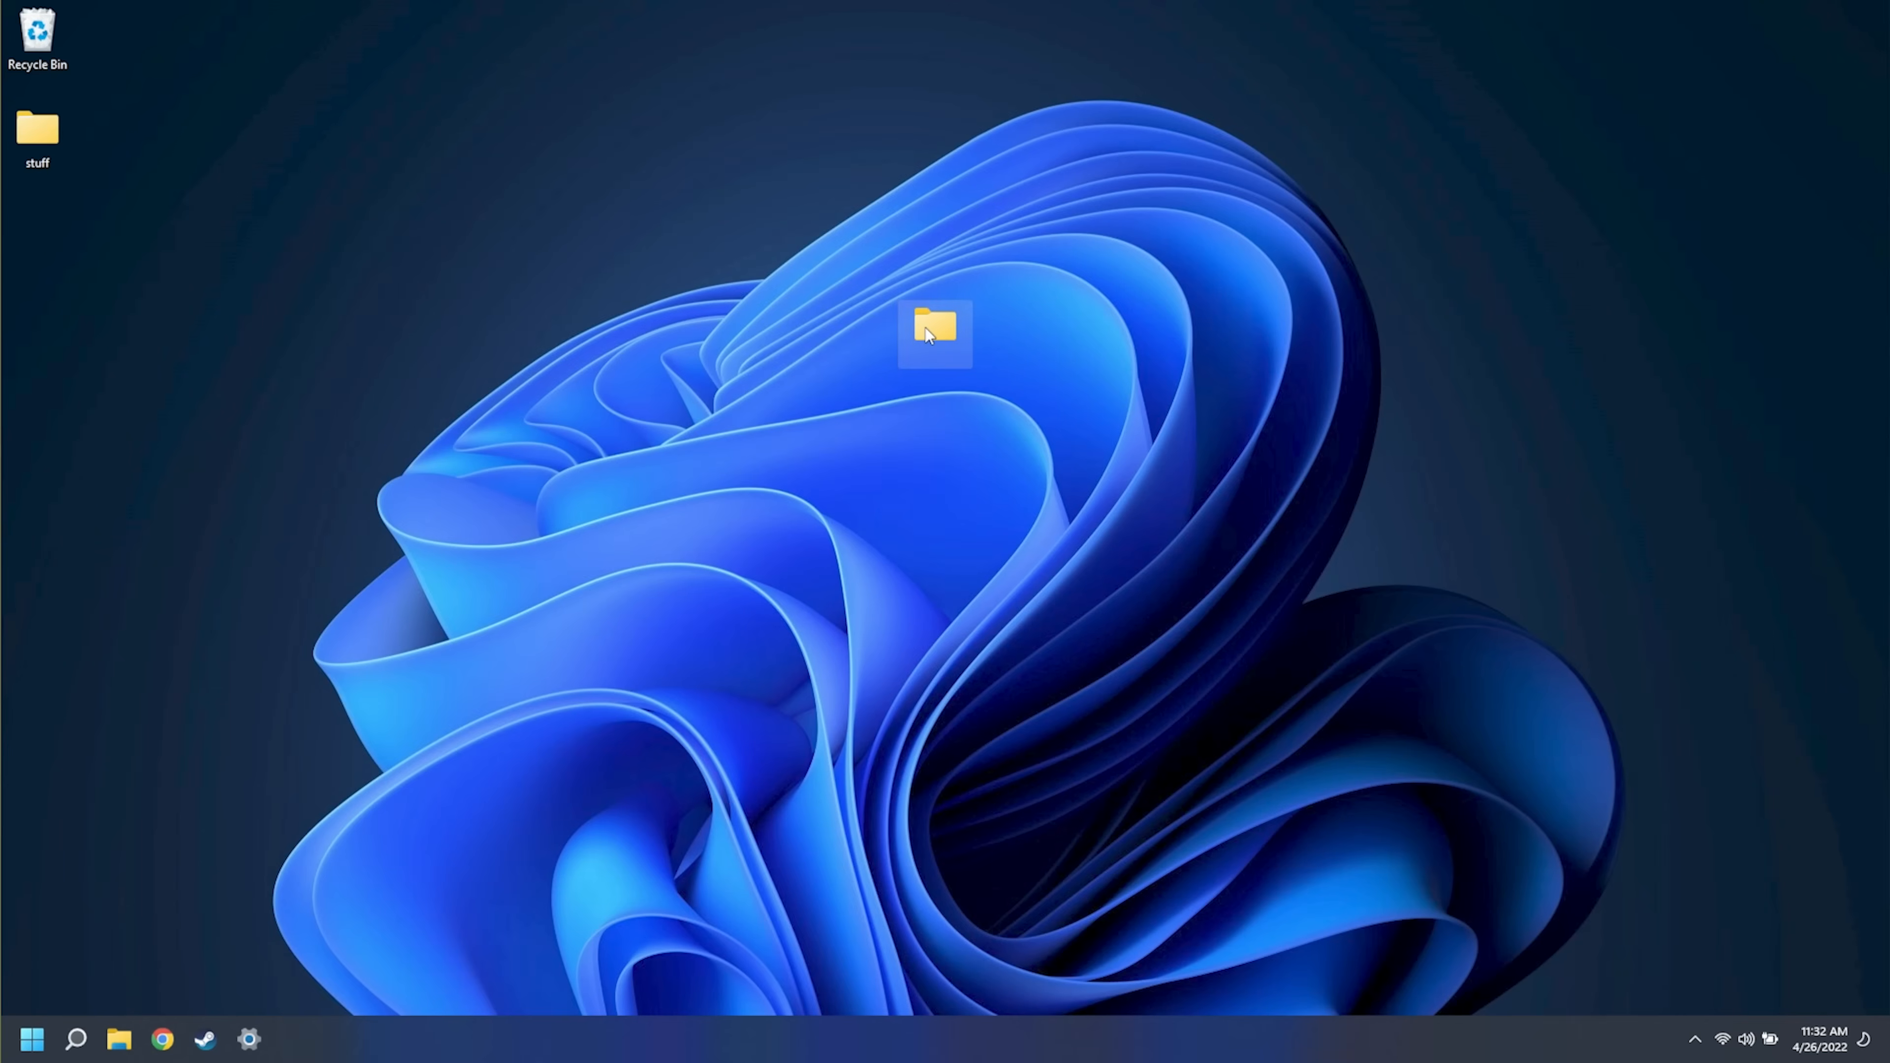
# Open the GodMode folder and browse its 208 categorised Control Panel settings
pyautogui.doubleClick(936, 329)
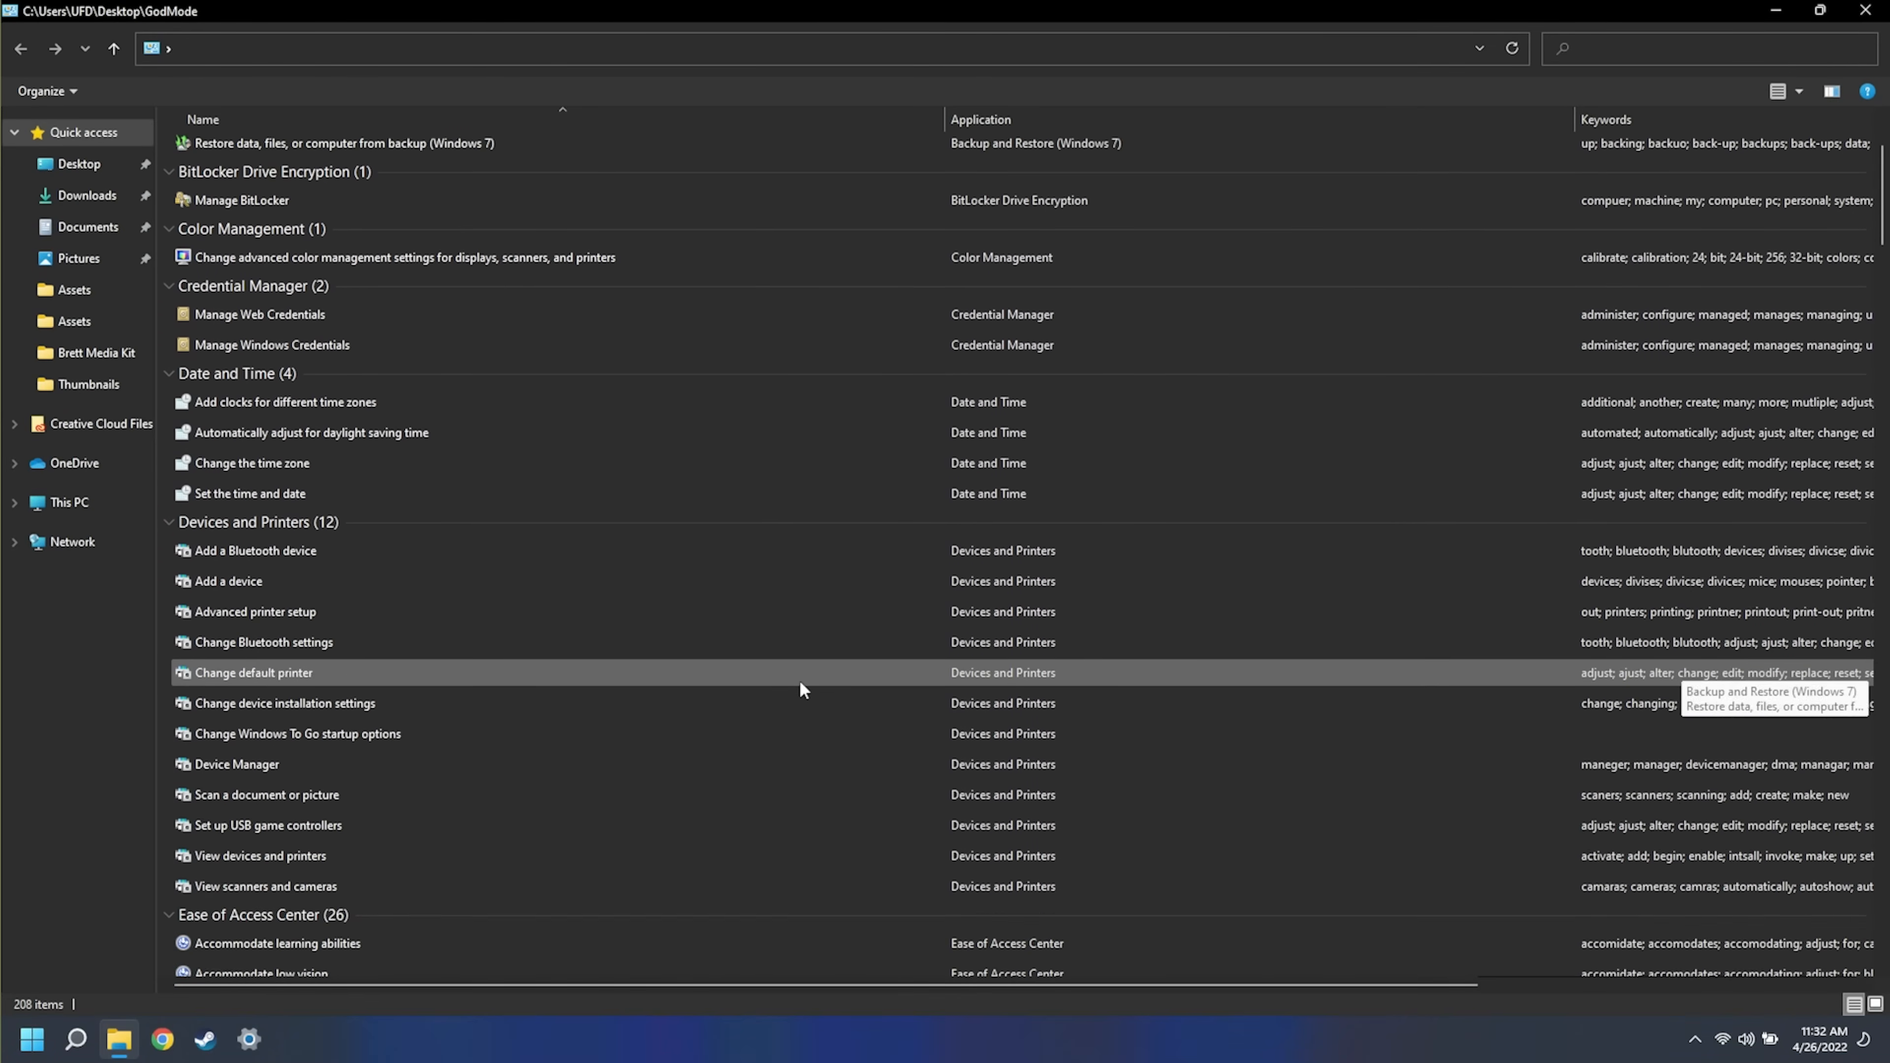
pyautogui.scroll(-3)
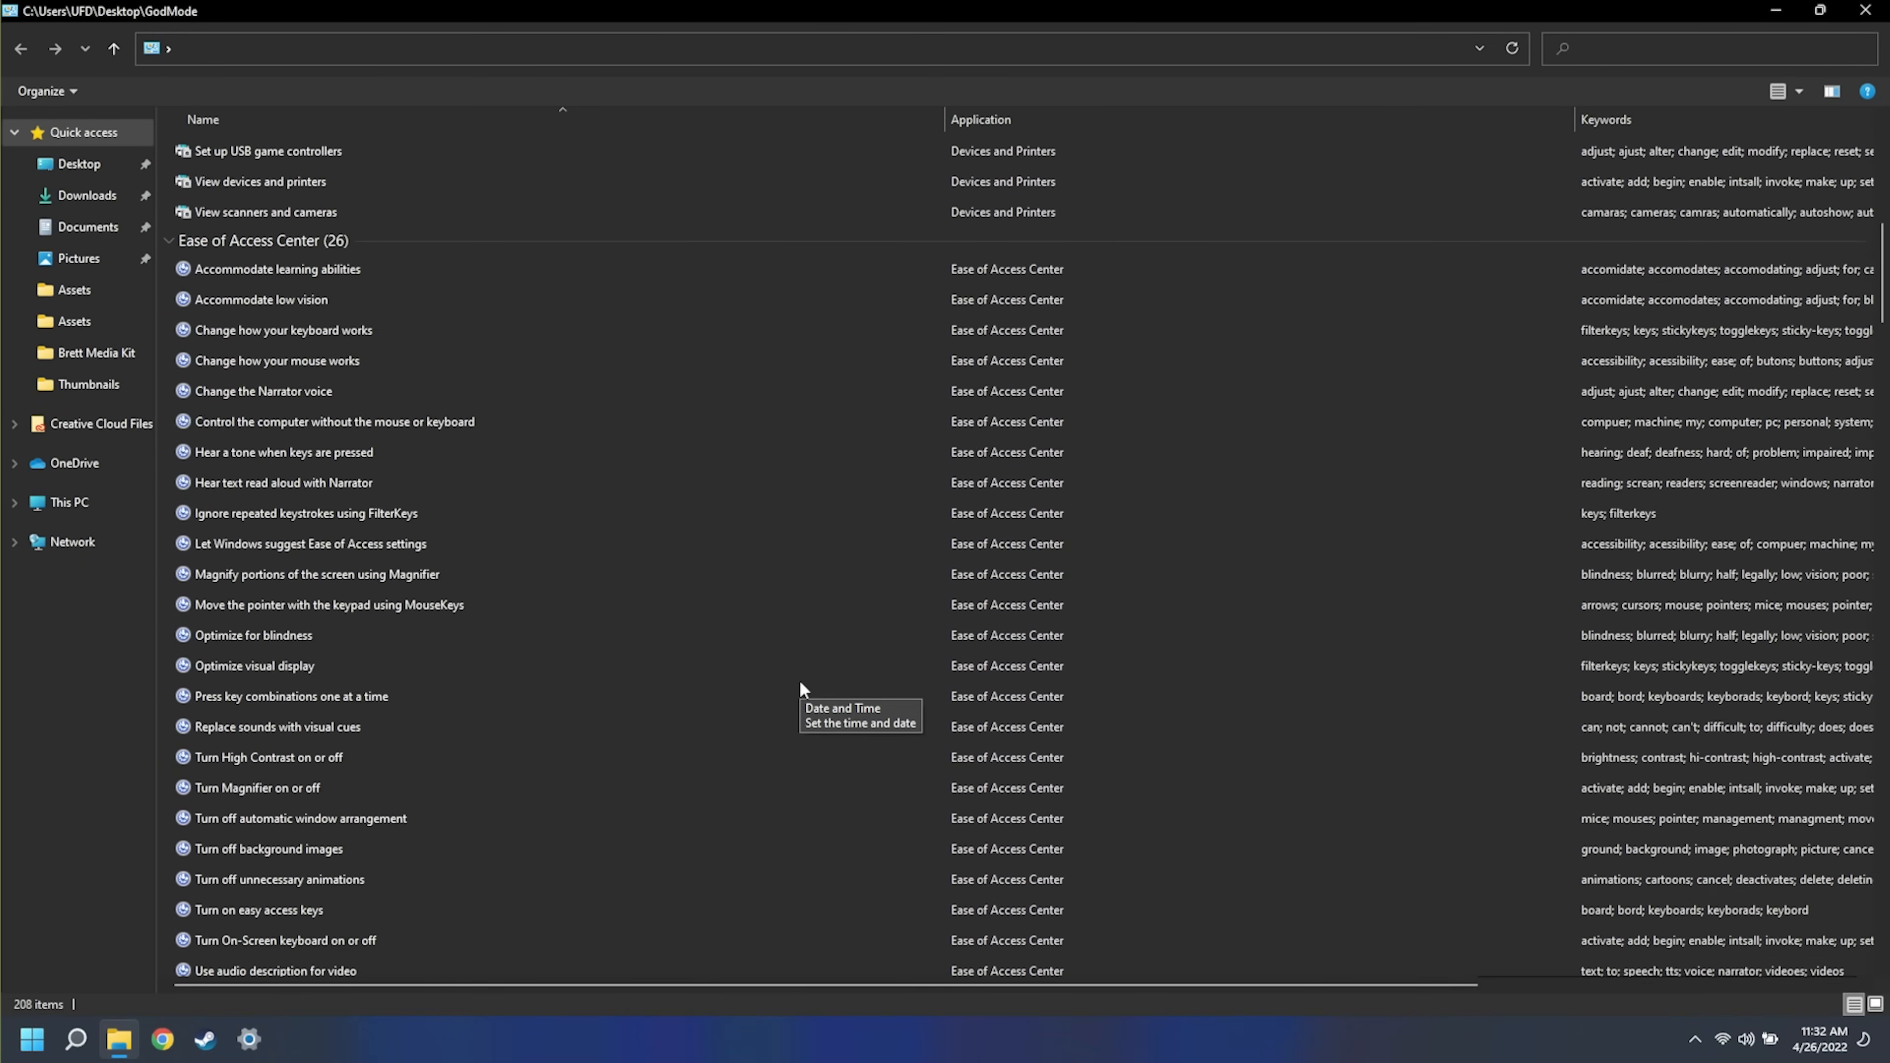
pyautogui.scroll(-3)
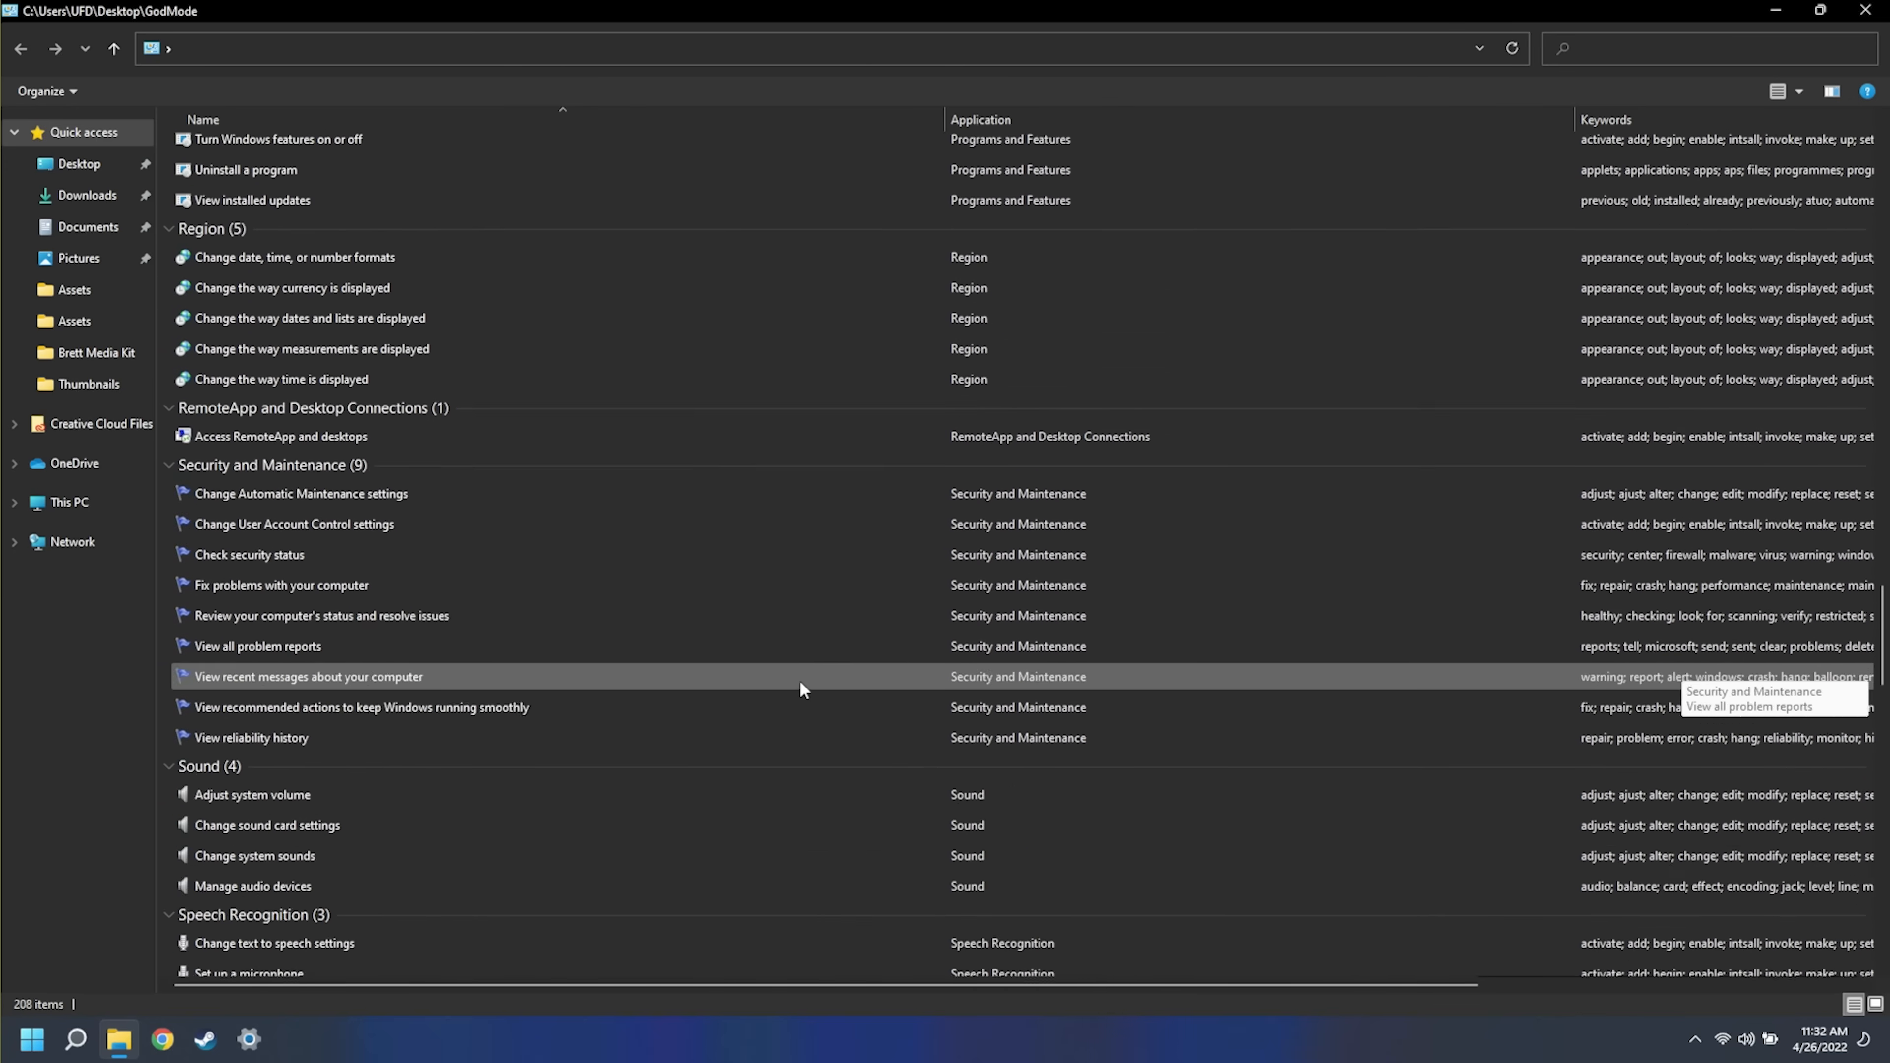